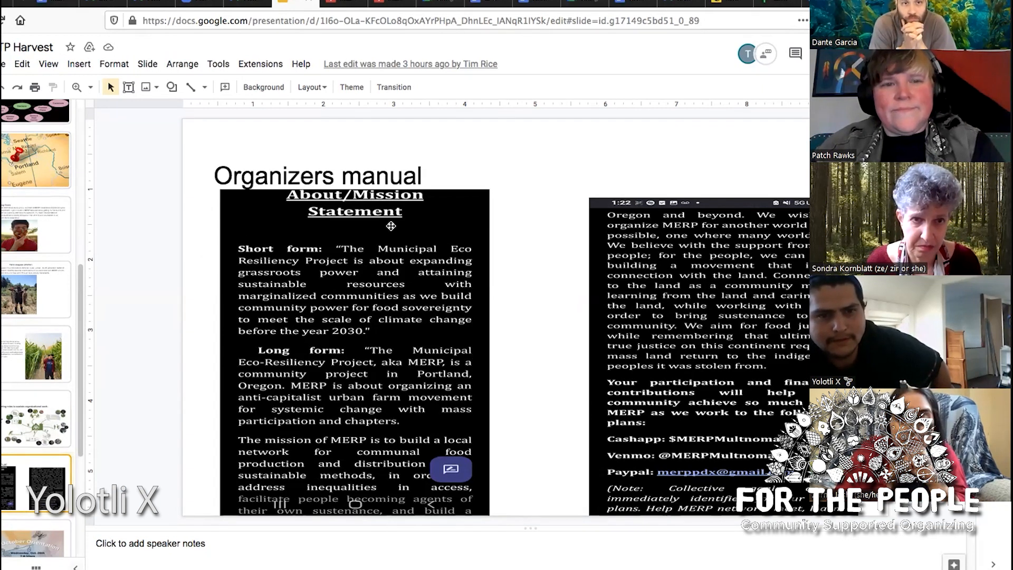
mouse_move(588, 310)
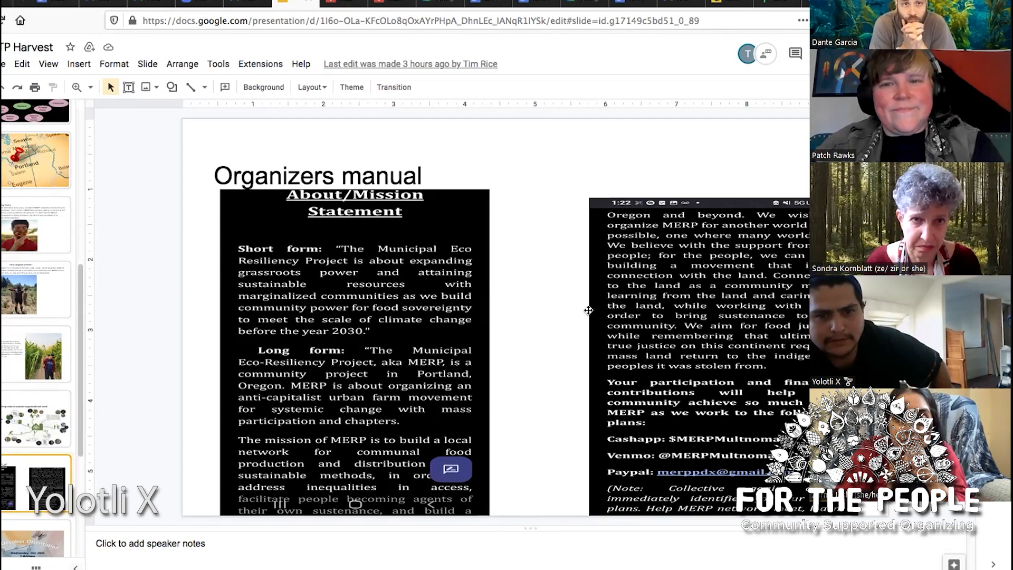
mouse_move(597, 311)
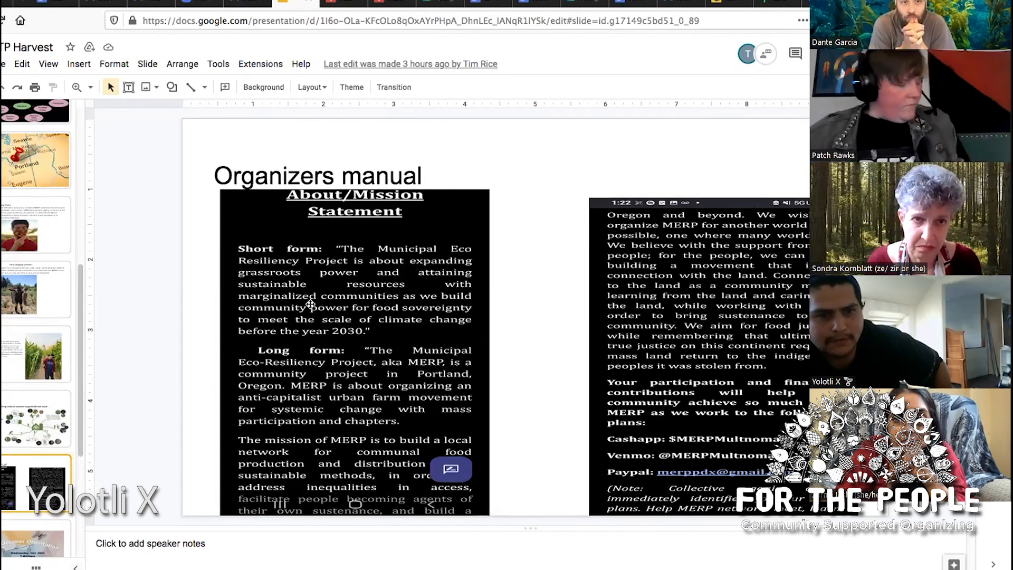
mouse_move(331, 313)
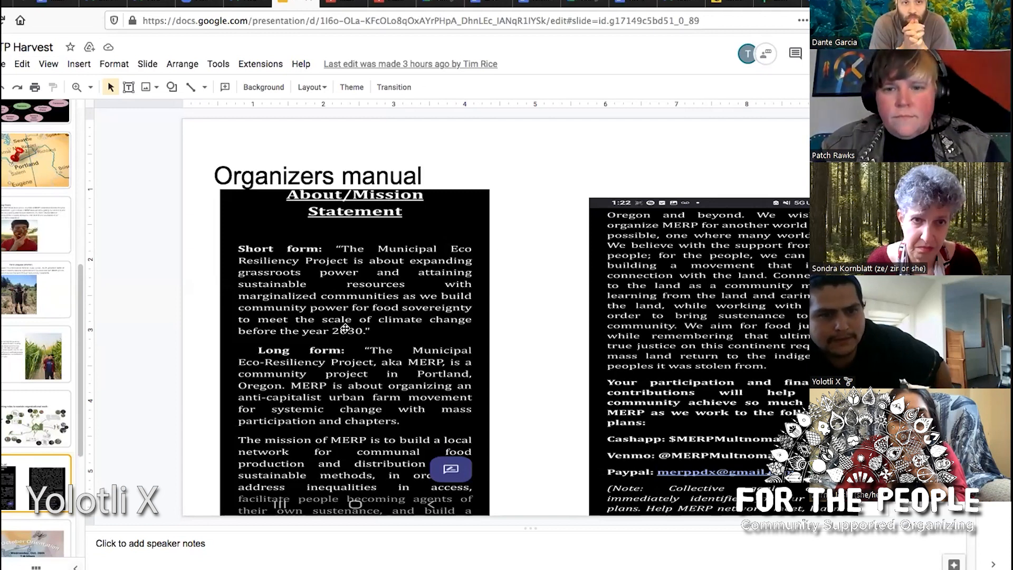
mouse_move(381, 346)
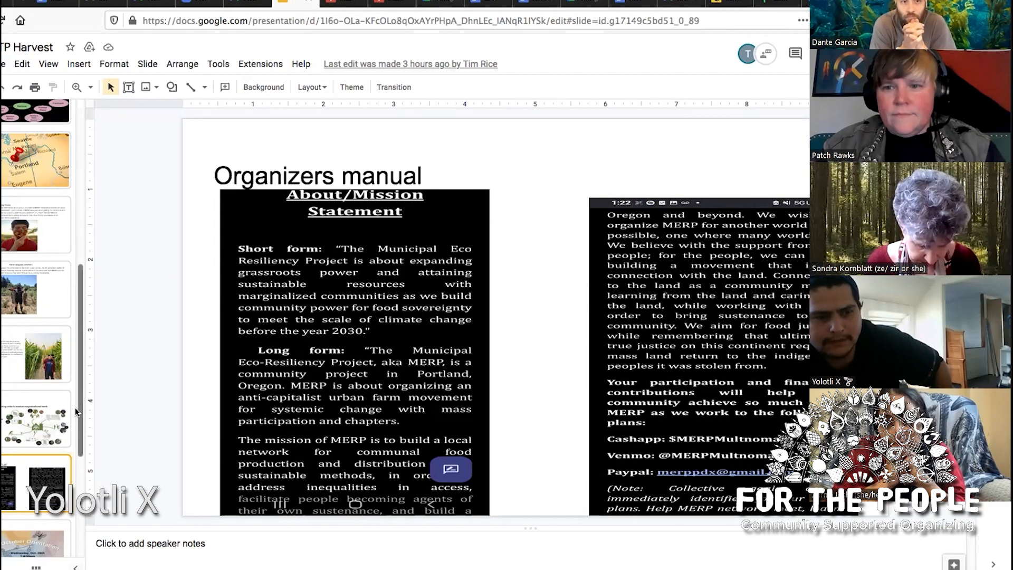
scroll("down", 3)
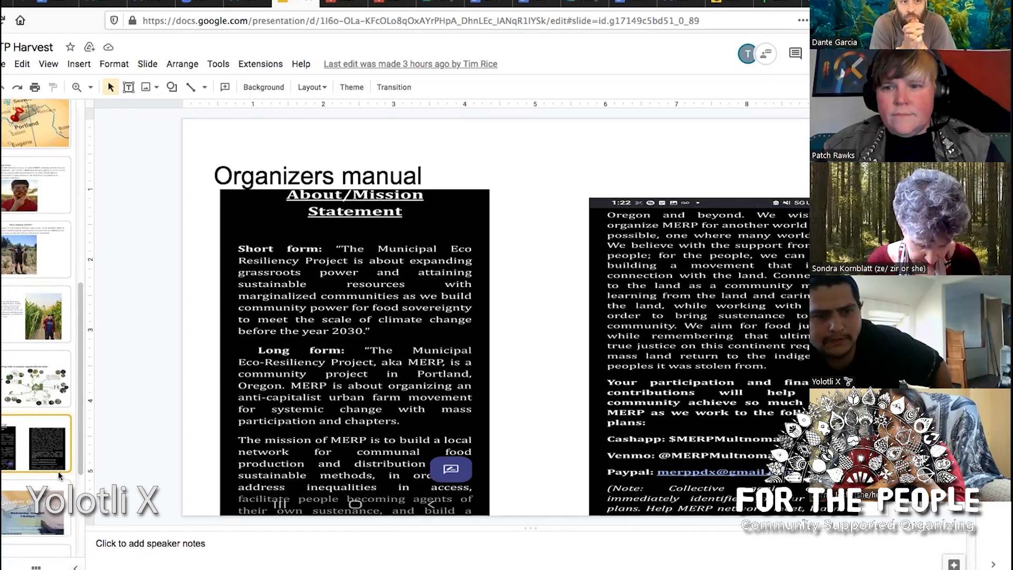